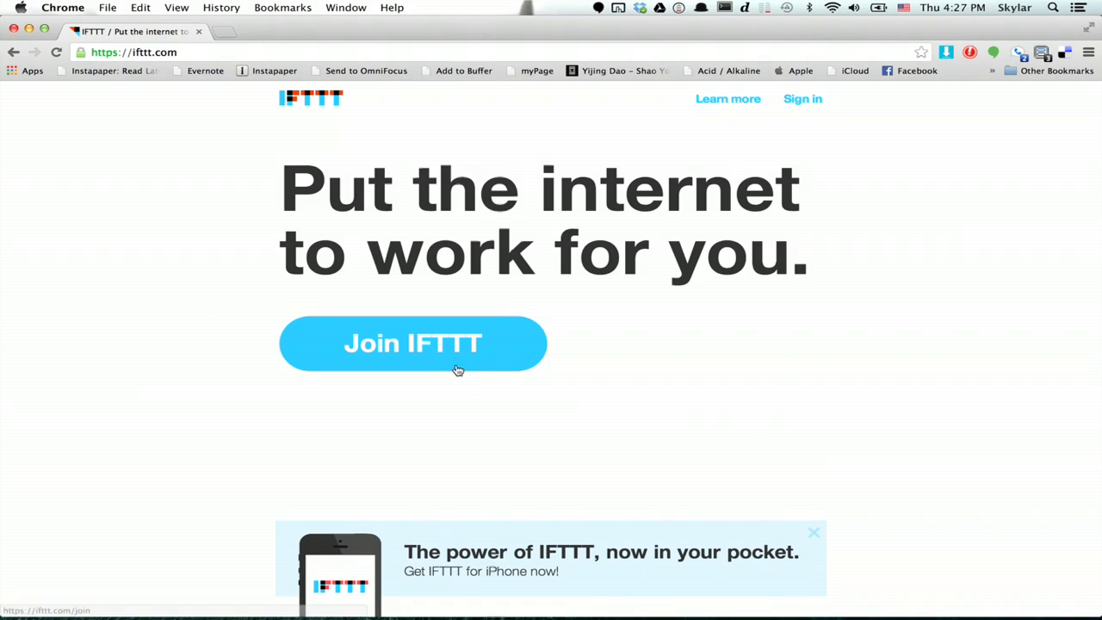
Start joining IFTTT and deny the keychain's saved-login access request
click(412, 343)
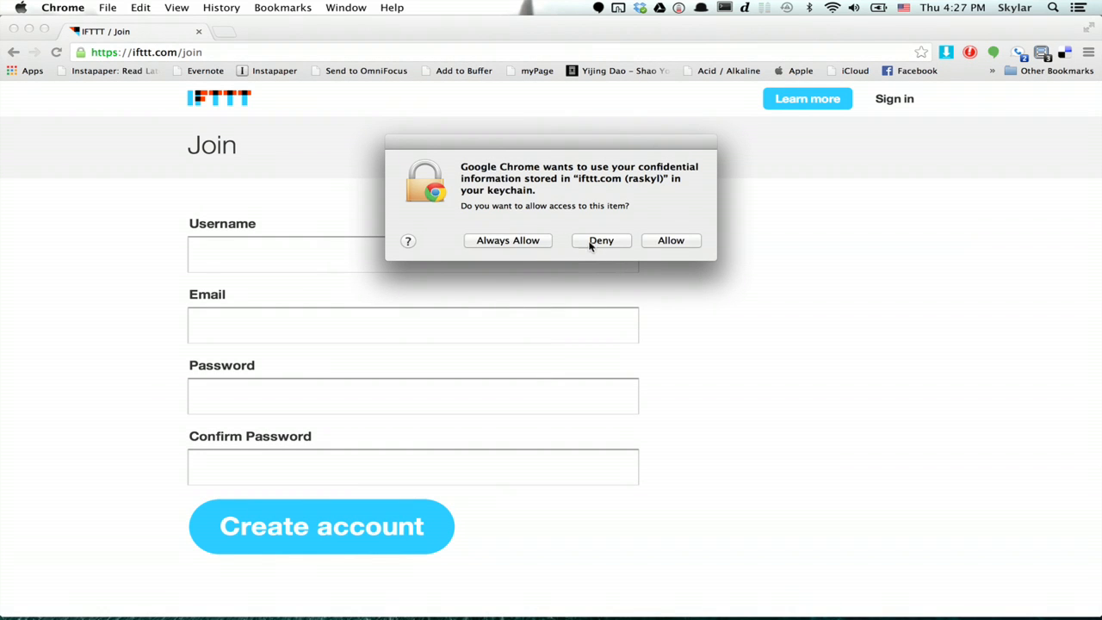
click(602, 241)
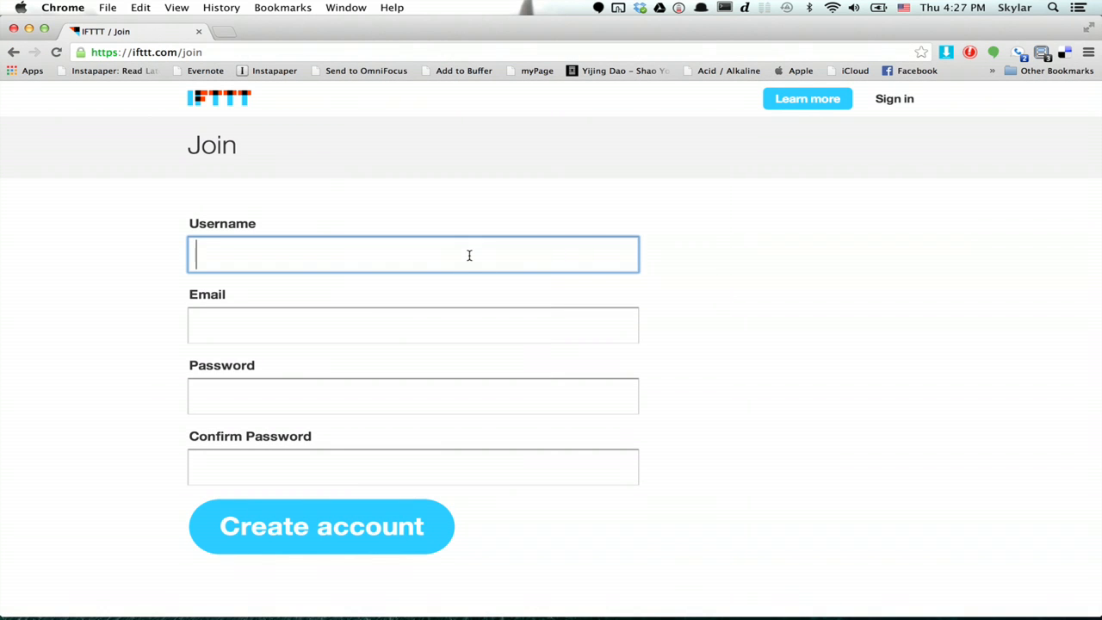
mouse_move(343, 388)
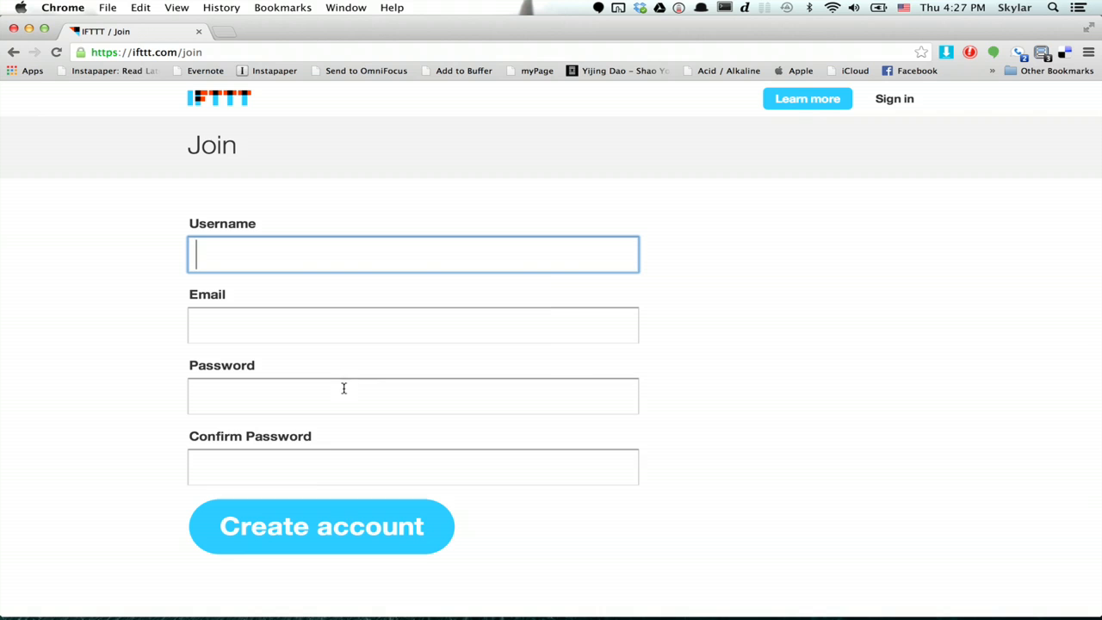
mouse_move(471, 354)
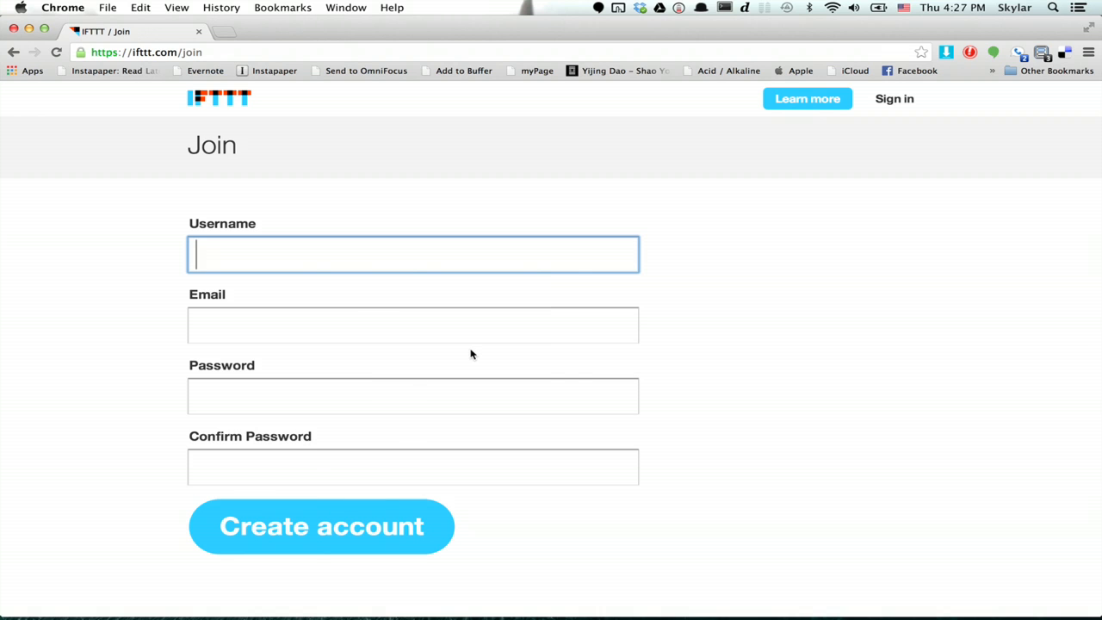
text(af)
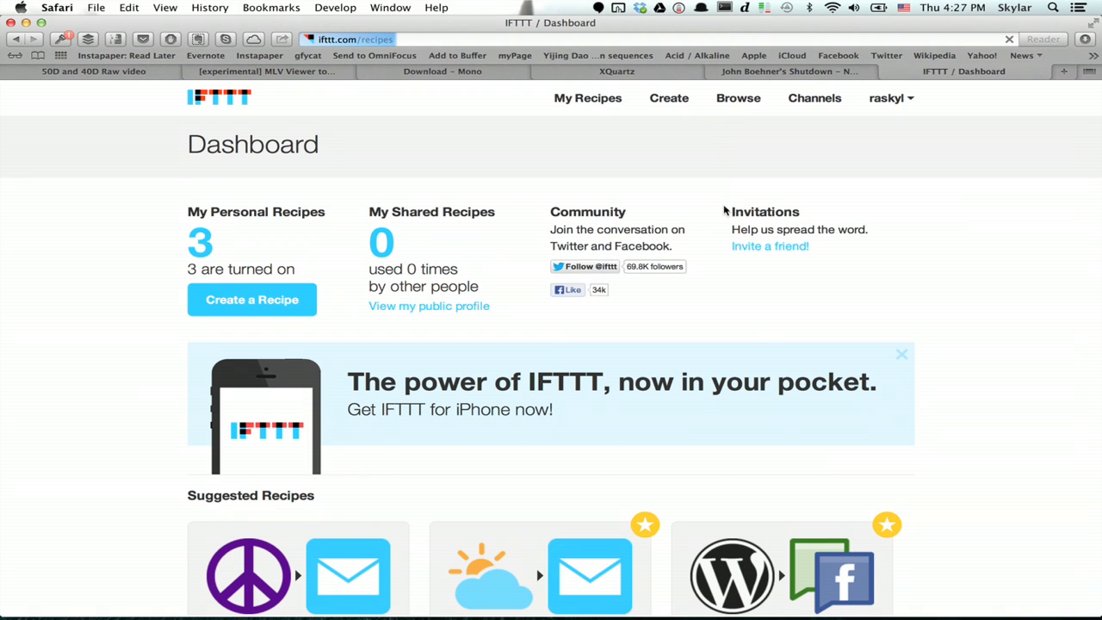
Search the recipe collection for 'sms google calendar'
click(738, 97)
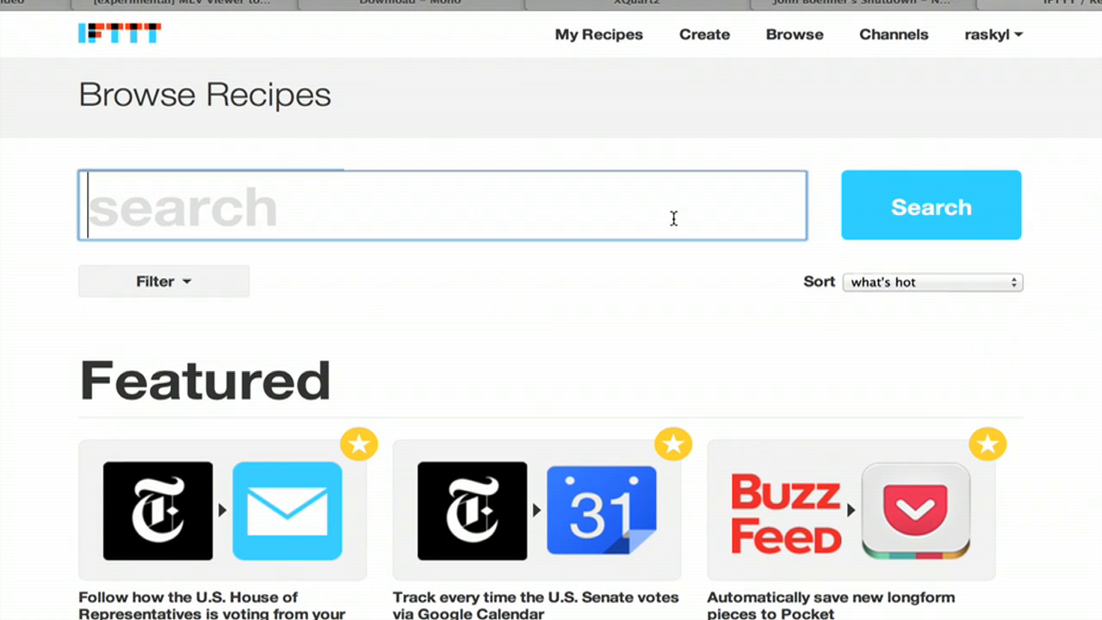
text(sms)
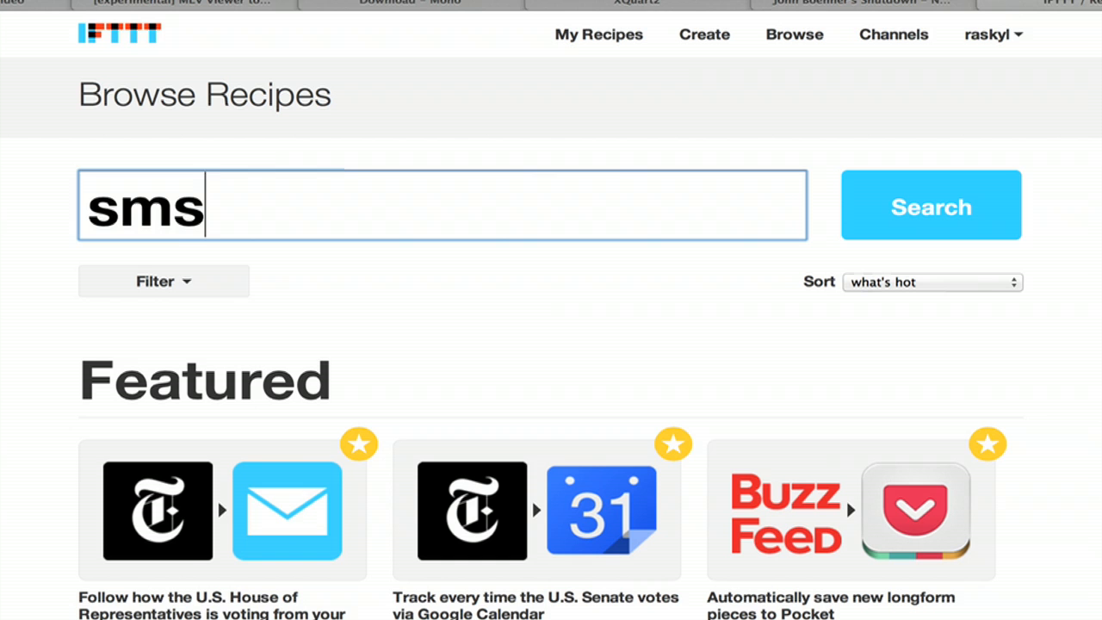
text(google)
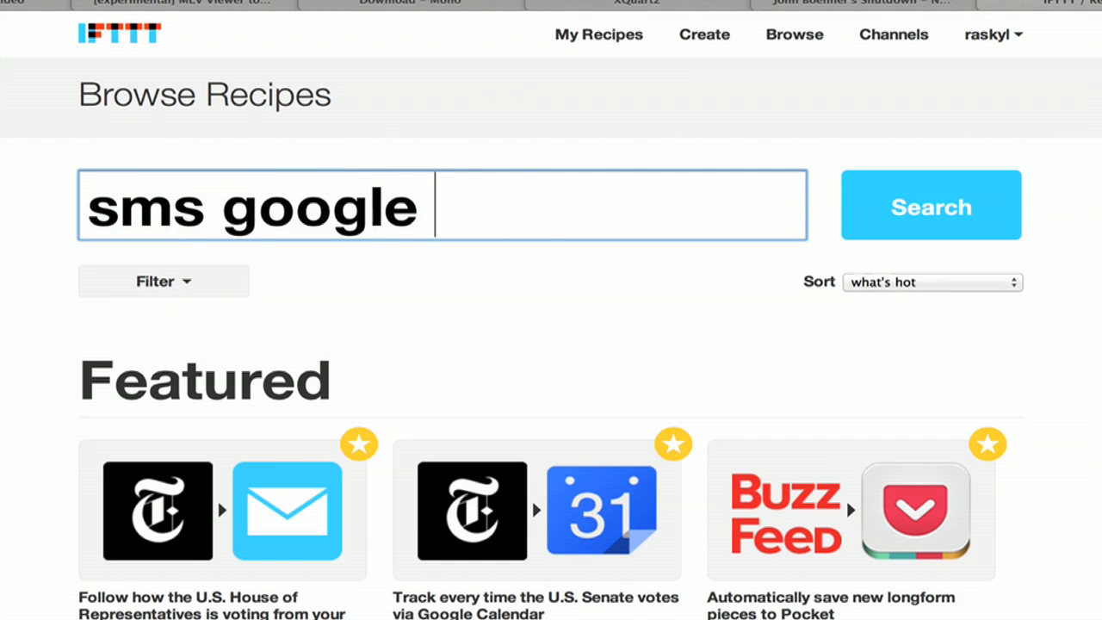
text(calendar)
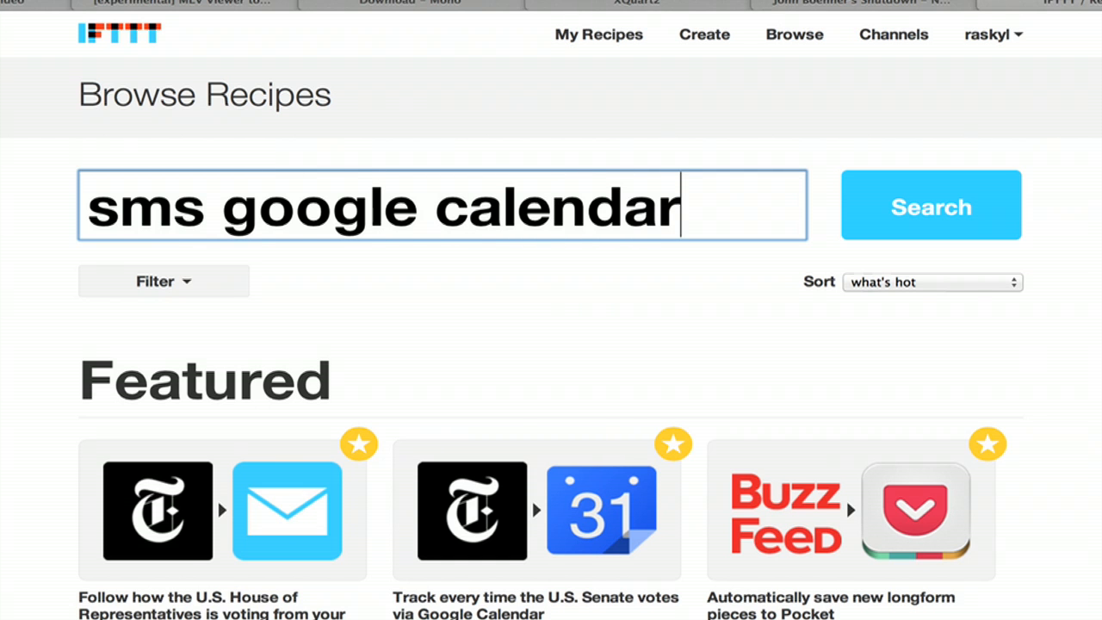
click(931, 206)
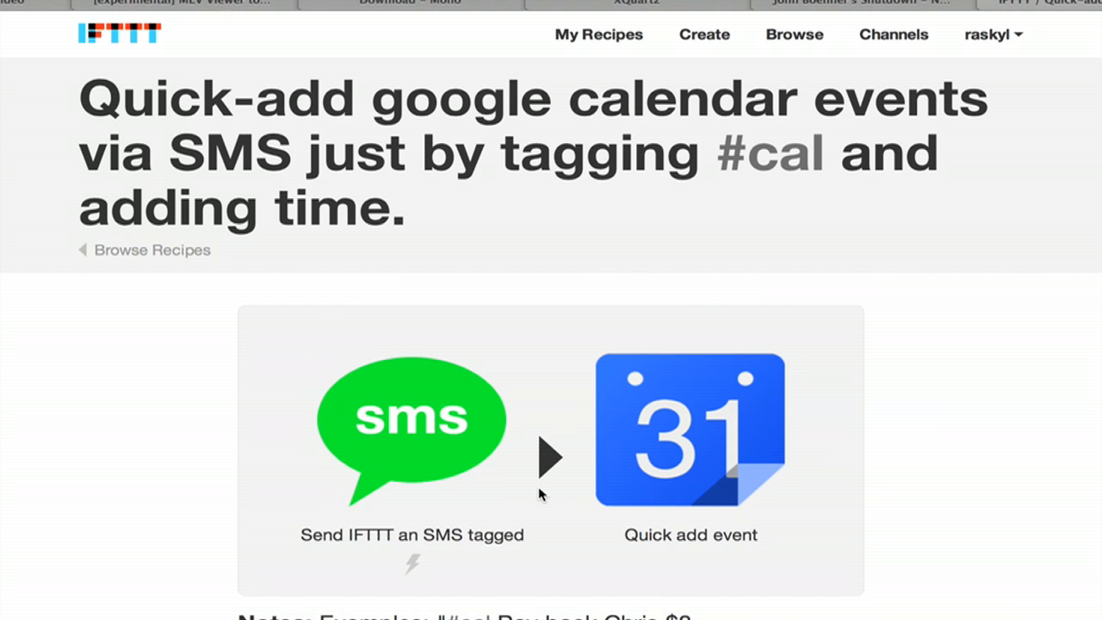
Scroll the Quick-add Google Calendar events via SMS recipe to its channel activation section
scroll(down, 3)
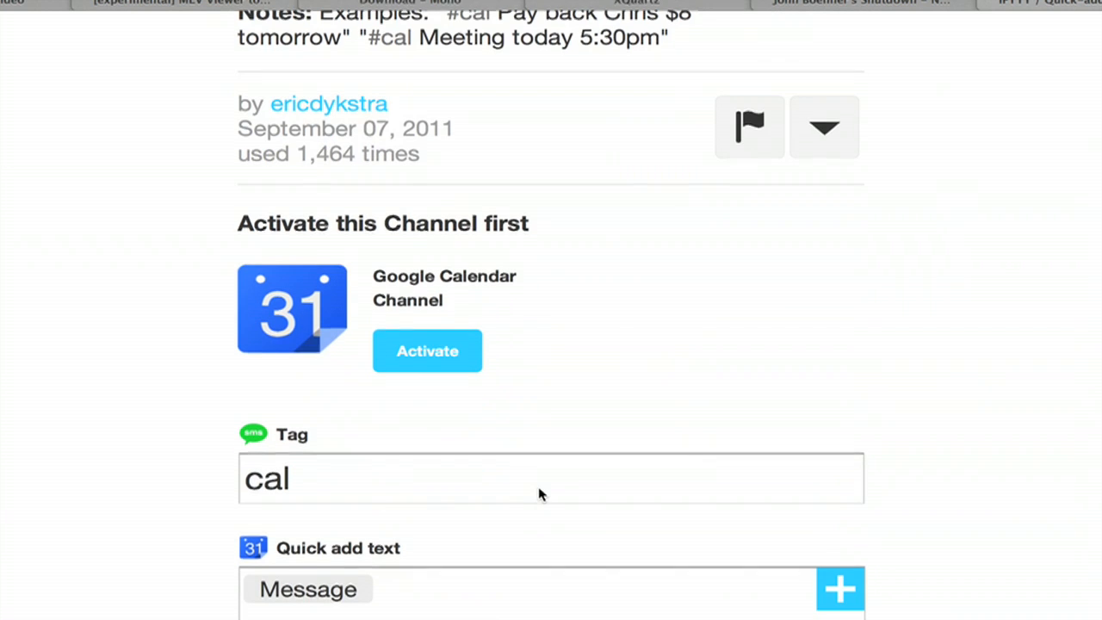
mouse_move(470, 248)
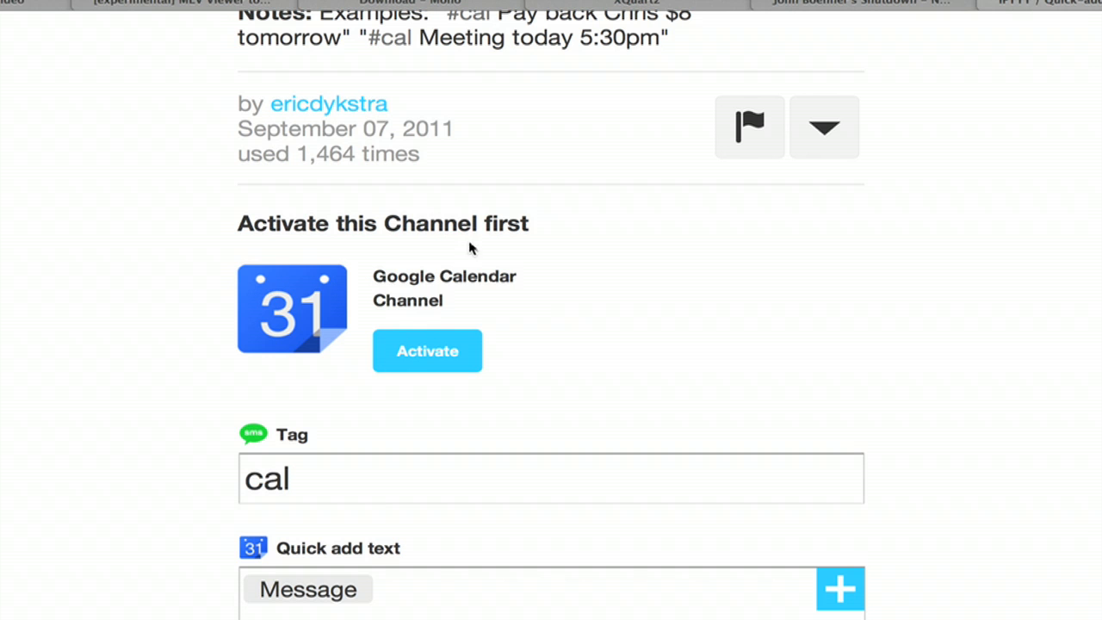
mouse_move(300, 338)
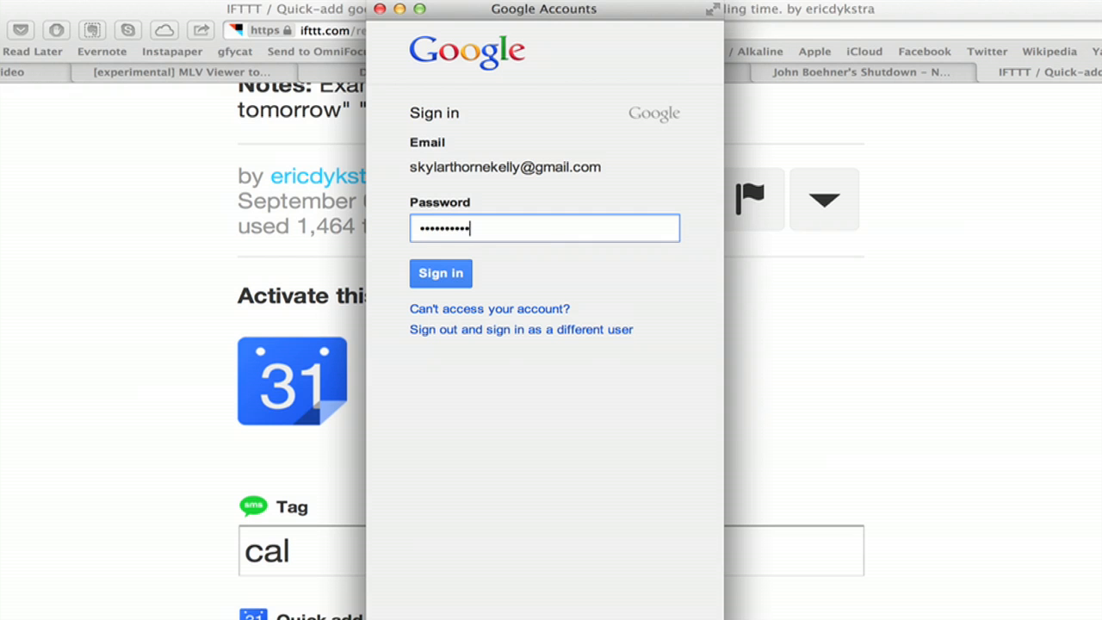
Sign in to Google, allow IFTTT to manage calendars, and confirm the calendar
click(440, 273)
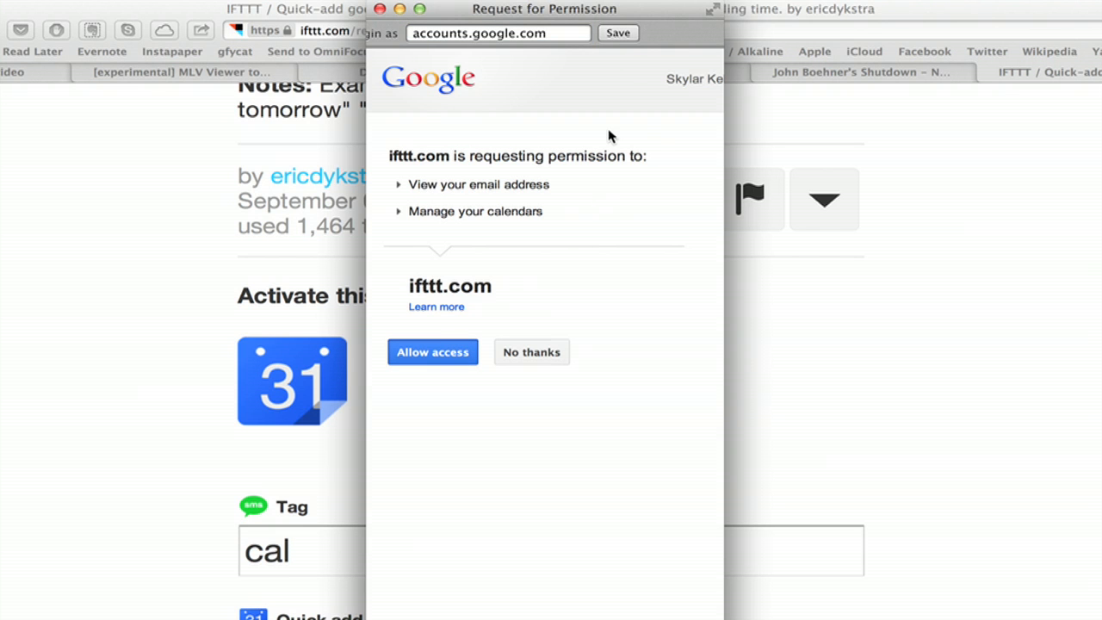
click(433, 351)
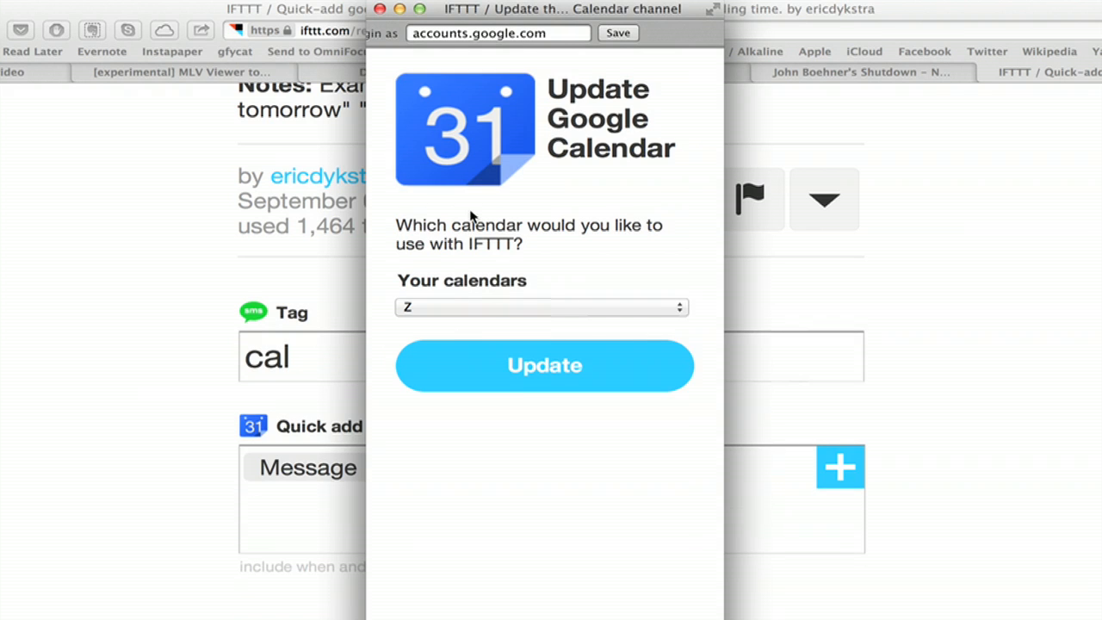
click(545, 365)
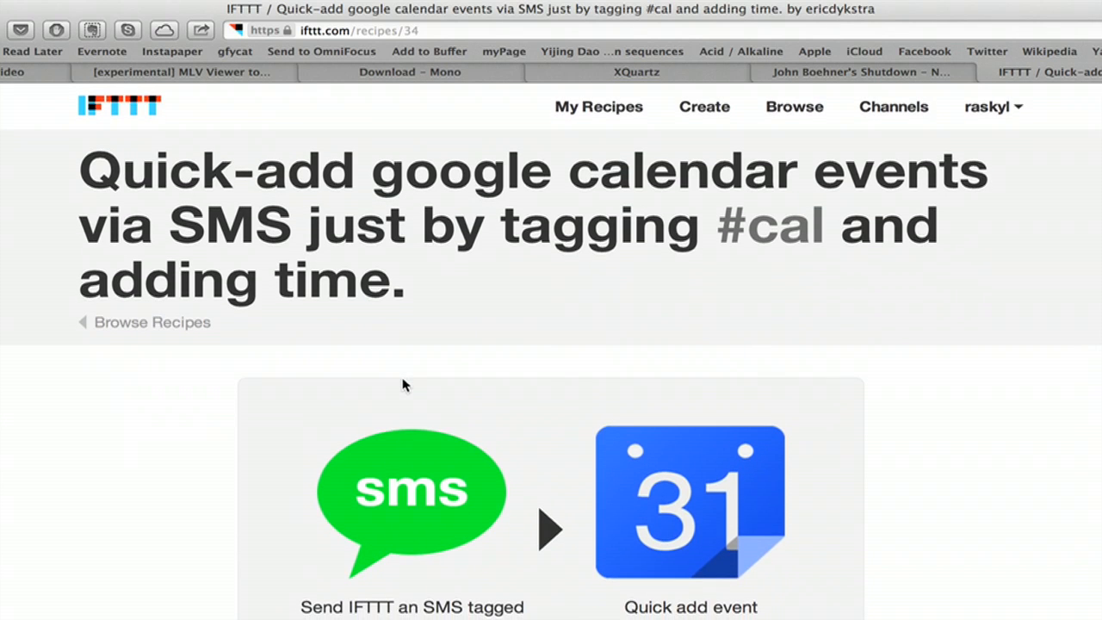
scroll(down, 3)
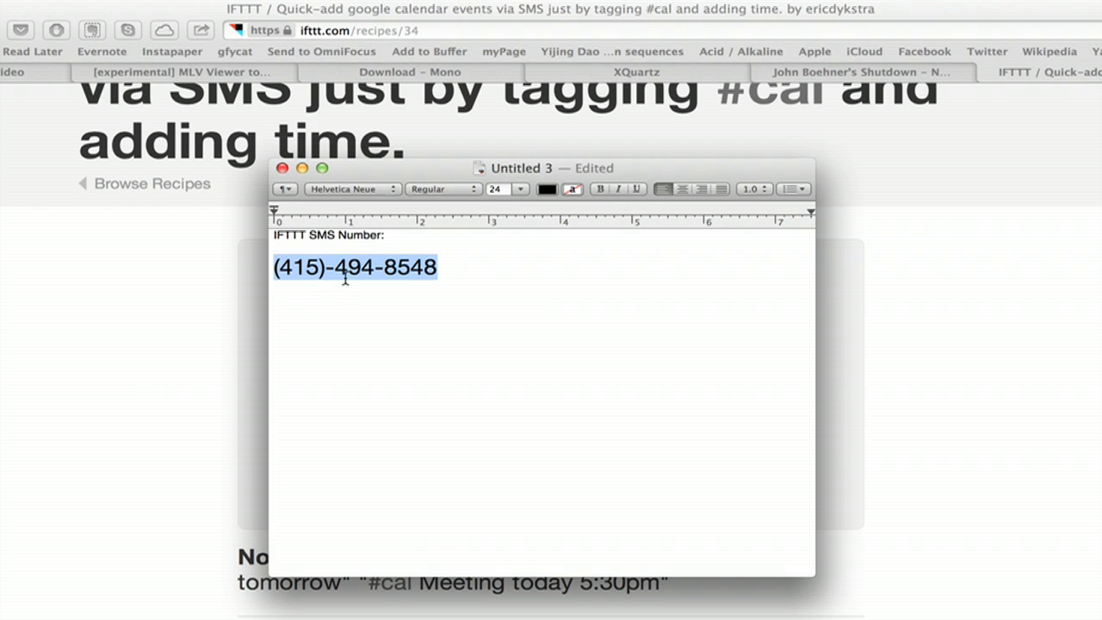
mouse_move(389, 268)
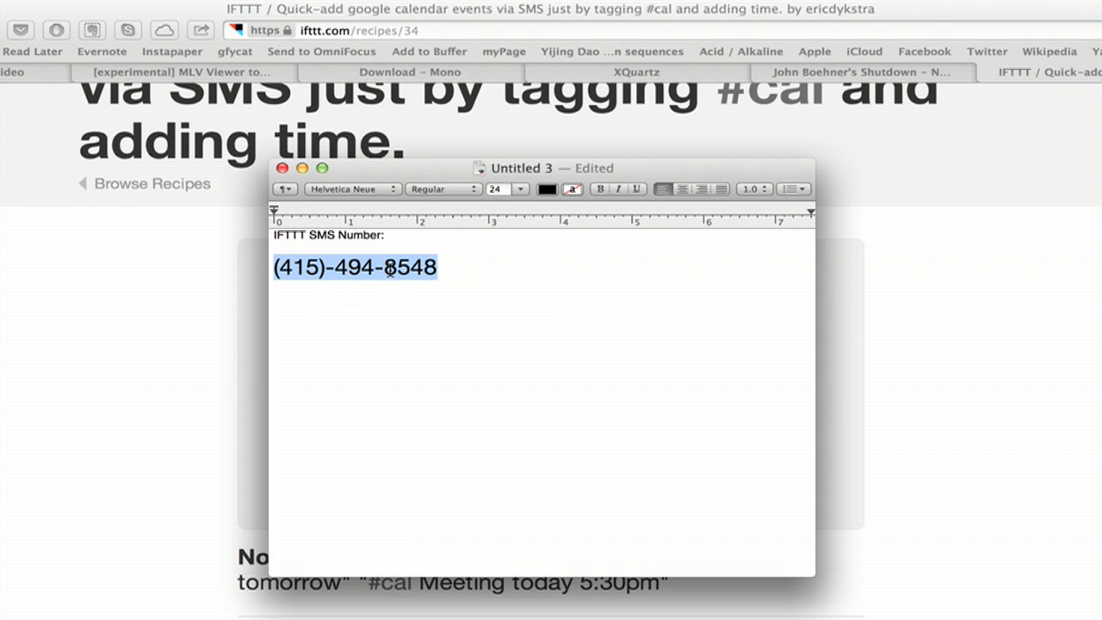
mouse_move(450, 273)
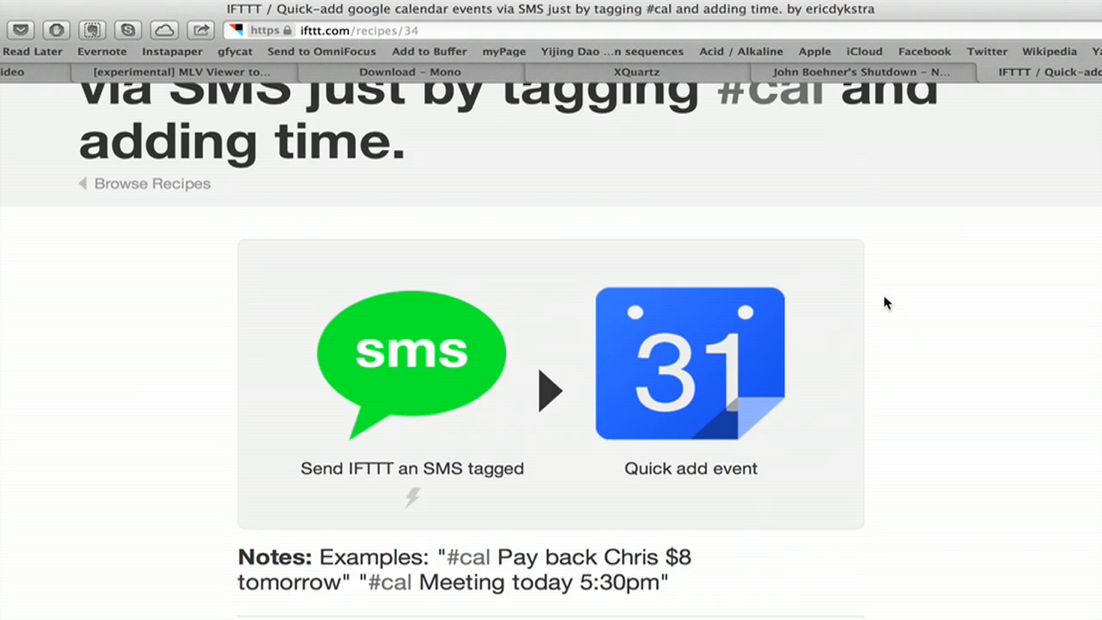
scroll(down, 3)
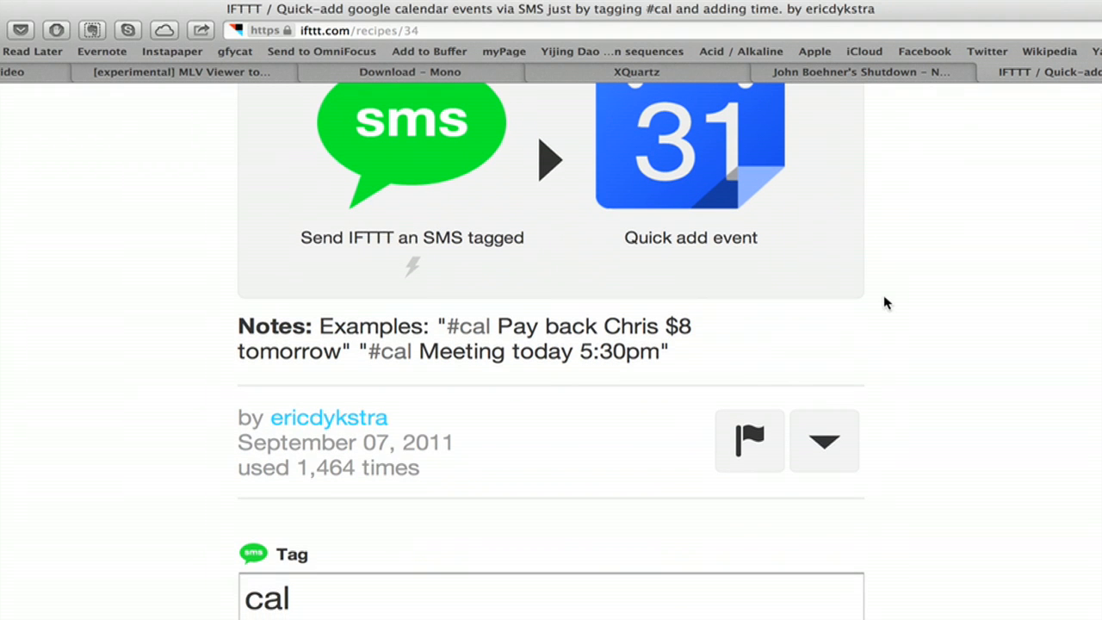
mouse_move(586, 301)
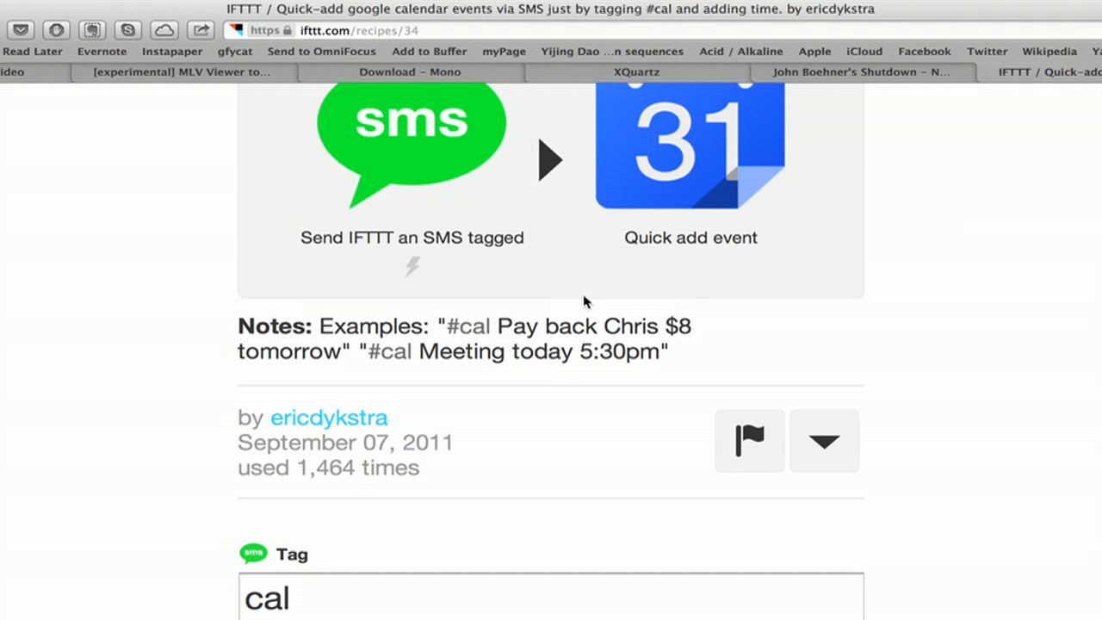
mouse_move(454, 336)
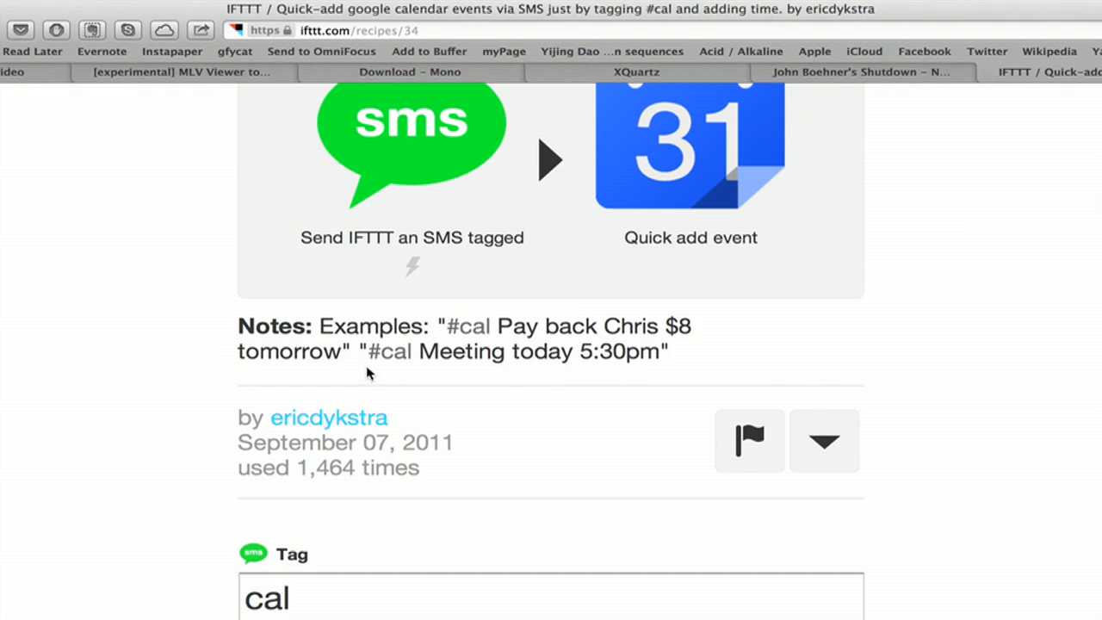
mouse_move(624, 360)
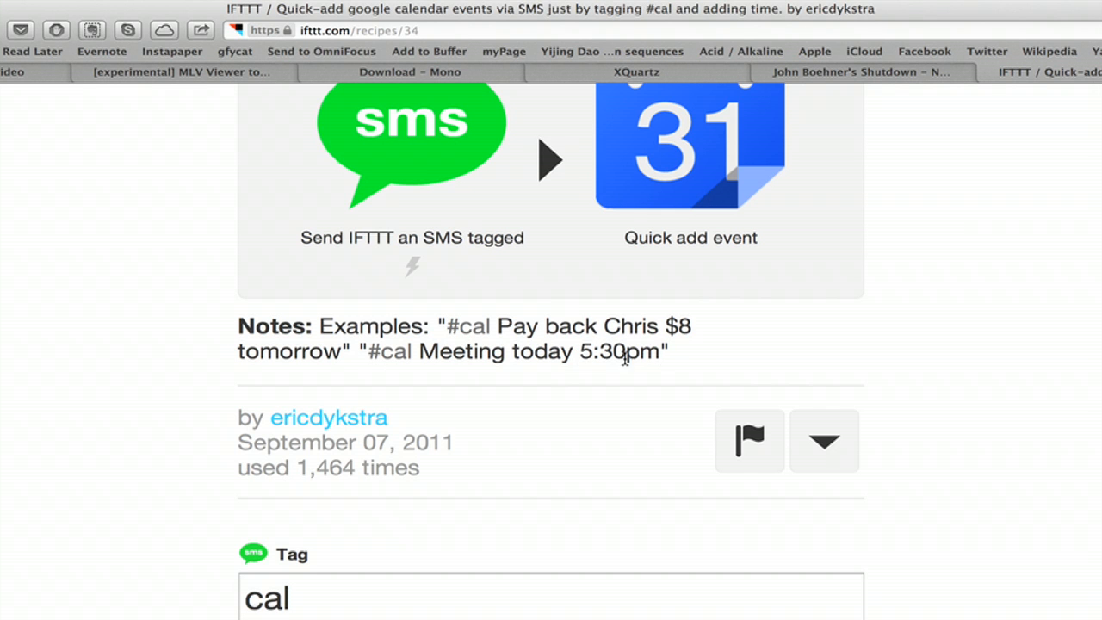